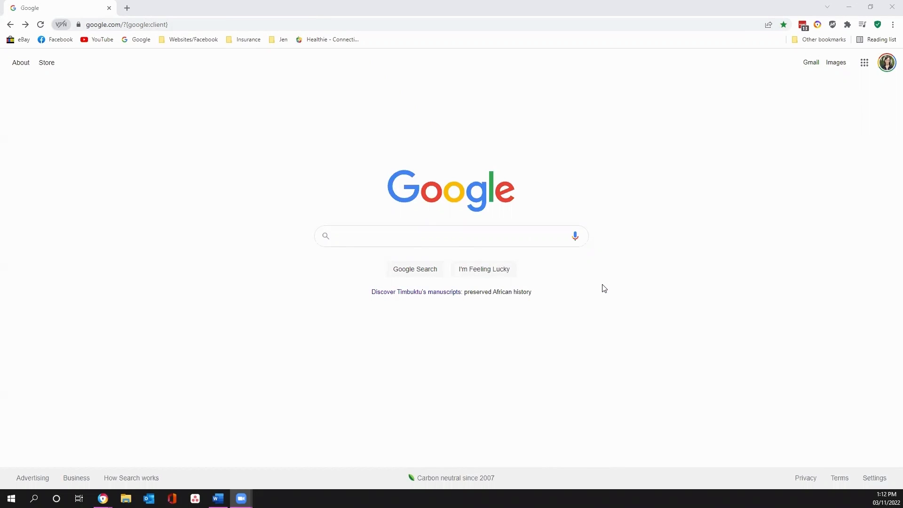
mouse_move(407, 299)
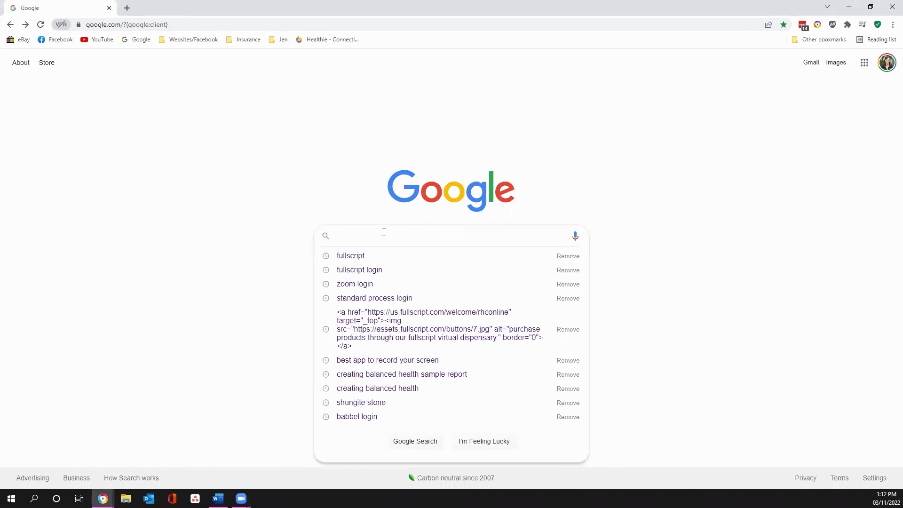
Step: Search Google for 'fullscript' and follow the Fullscript Patients sitelink
click(350, 255)
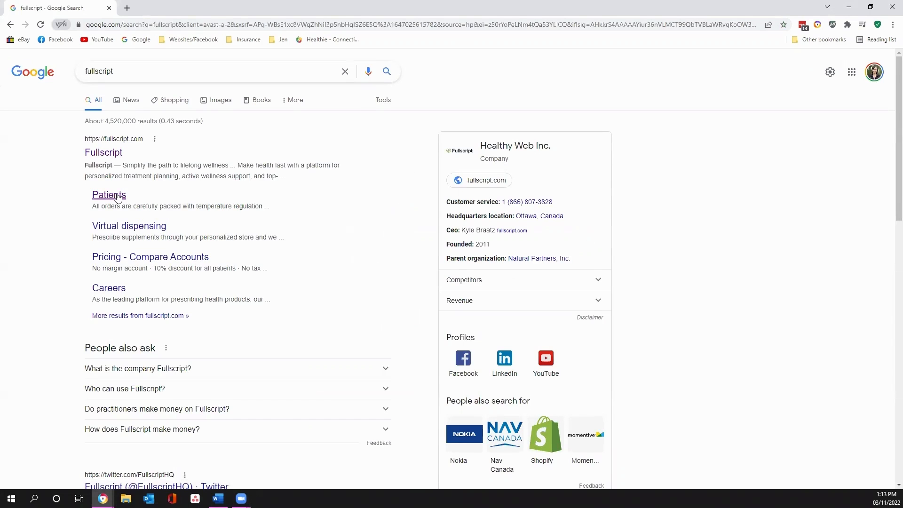
click(109, 195)
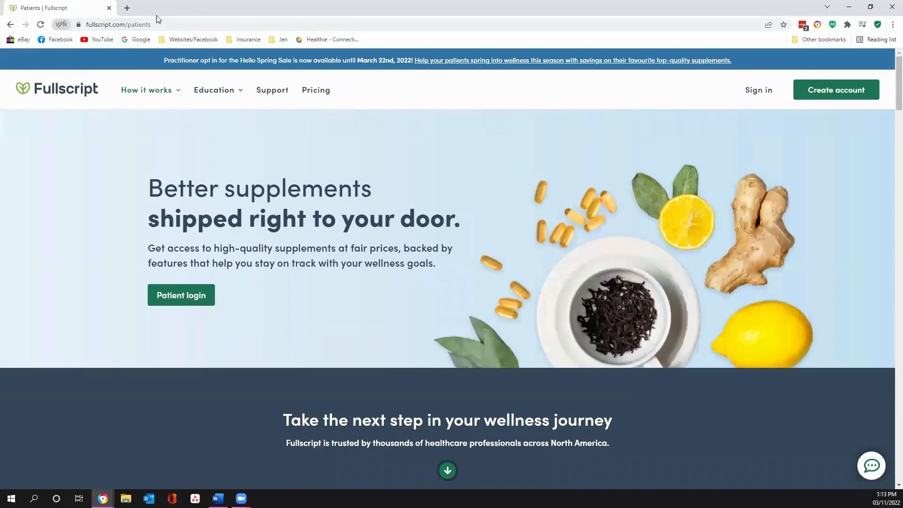
mouse_move(566, 188)
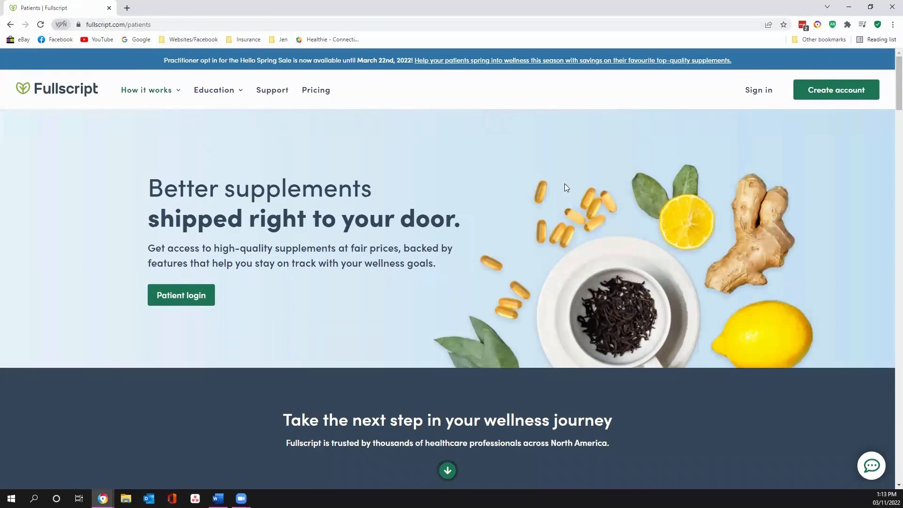
mouse_move(761, 364)
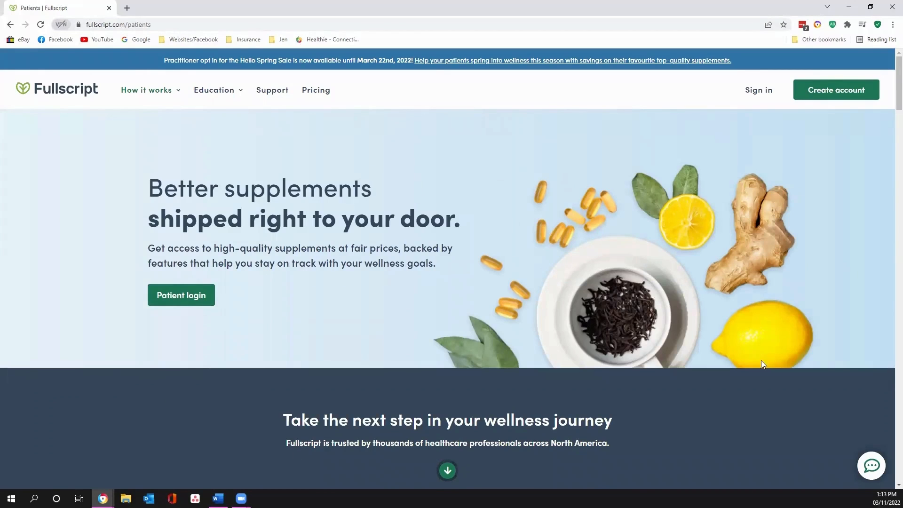
mouse_move(532, 305)
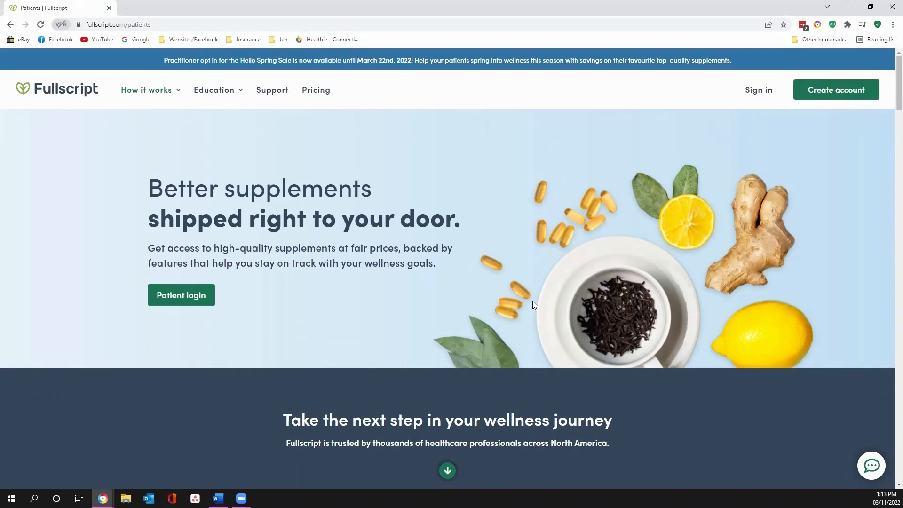
mouse_move(632, 304)
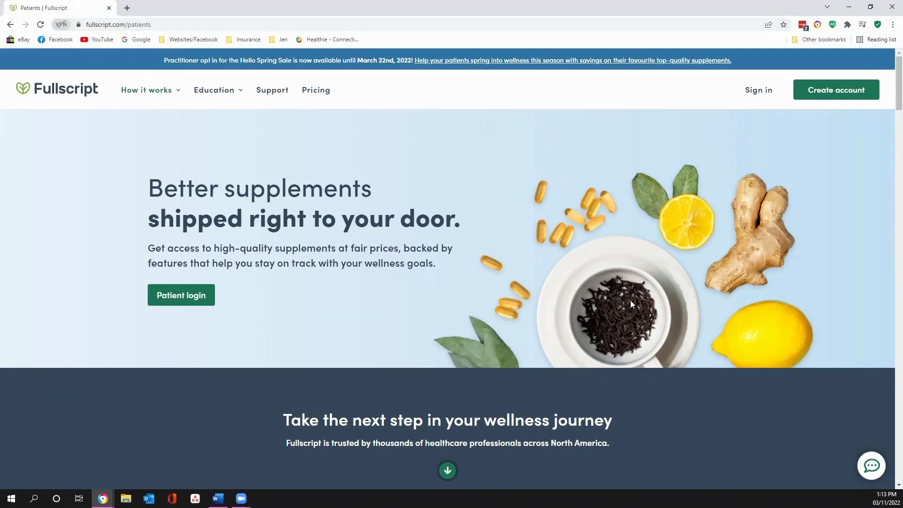
mouse_move(525, 231)
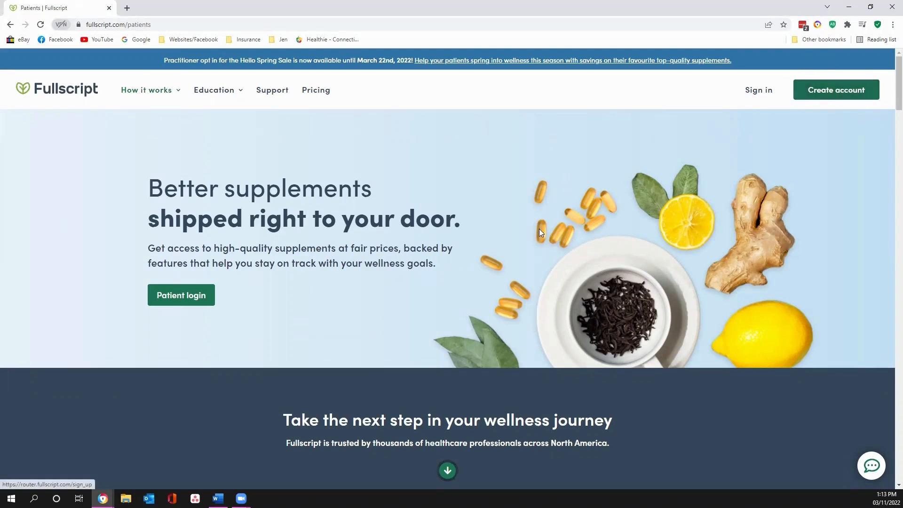
Step: Scroll the Patients page down to the Practitioner-grade supplements assurances
scroll(down, 3)
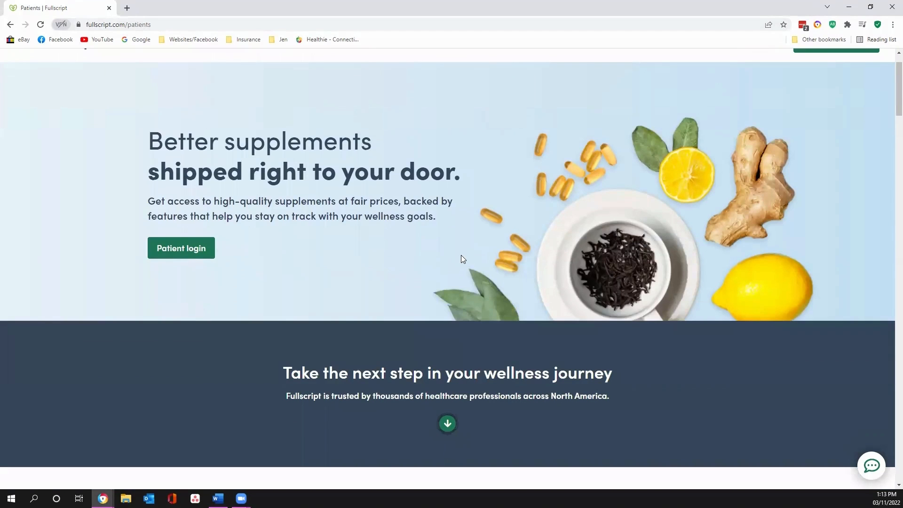
scroll(down, 3)
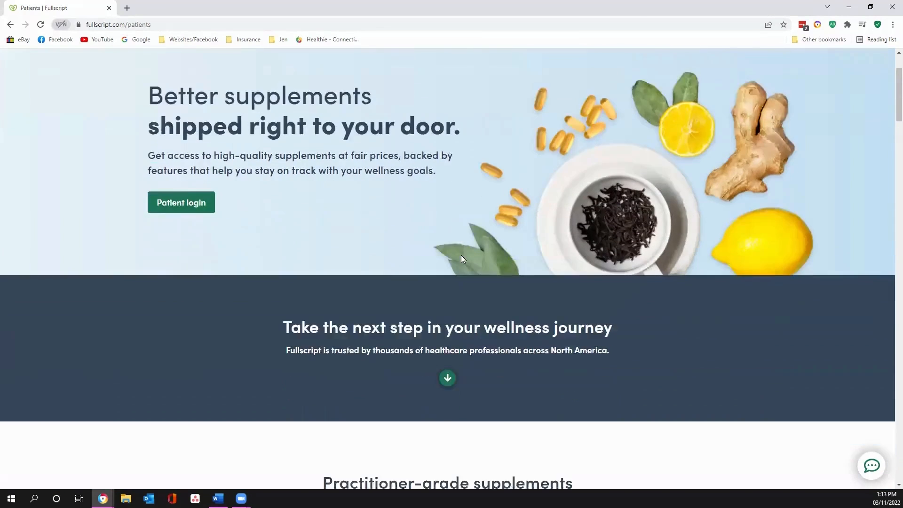
scroll(down, 3)
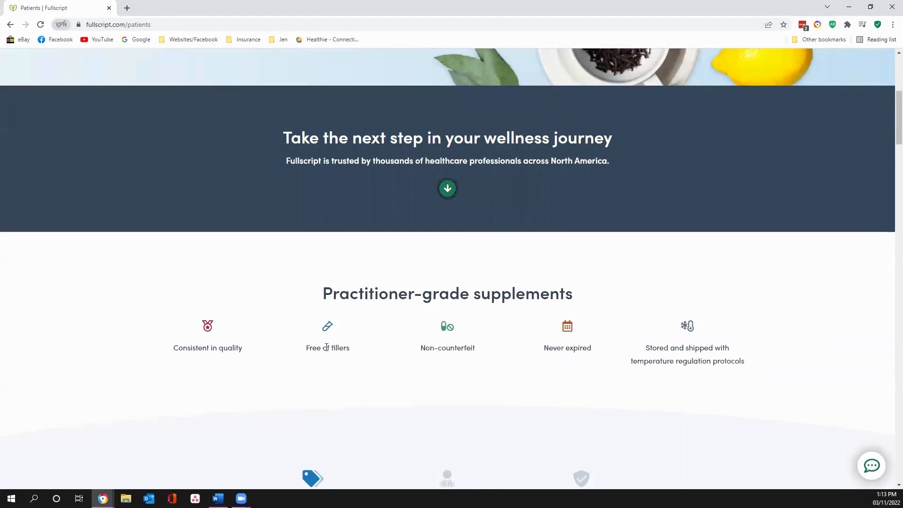
mouse_move(443, 358)
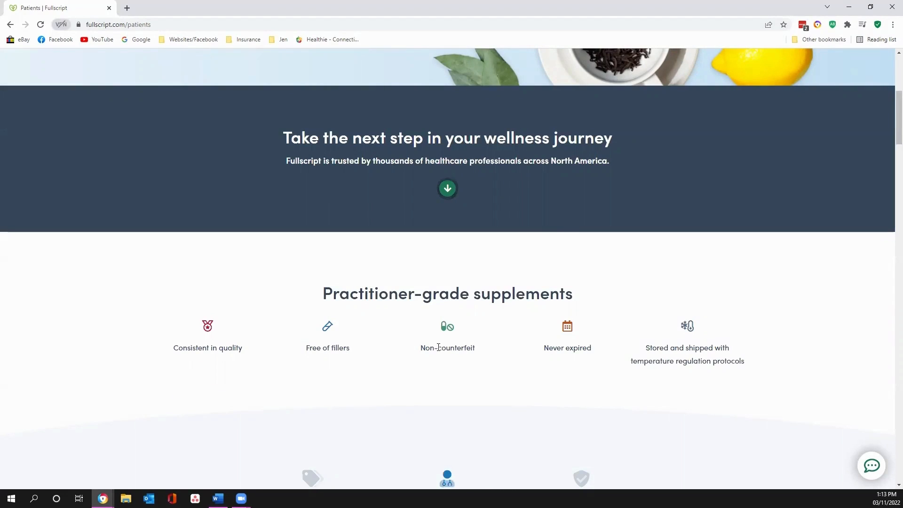
mouse_move(581, 358)
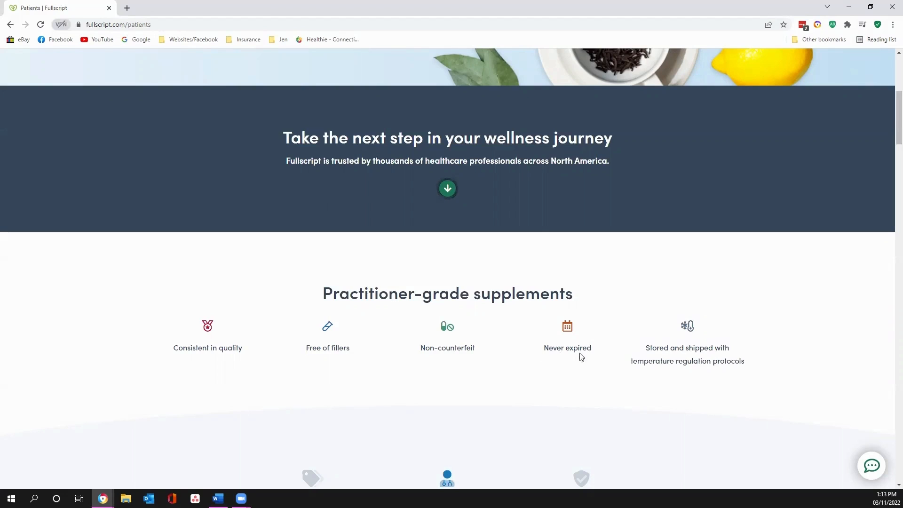
mouse_move(614, 383)
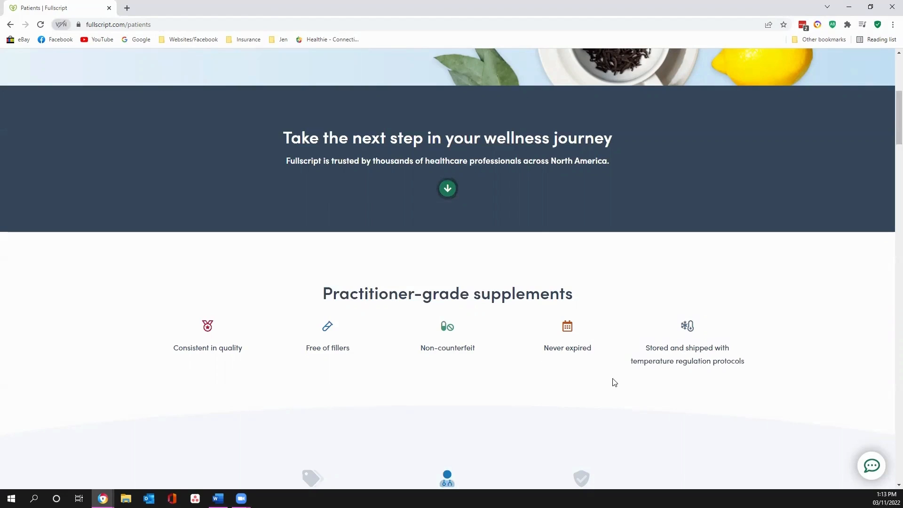
mouse_move(576, 376)
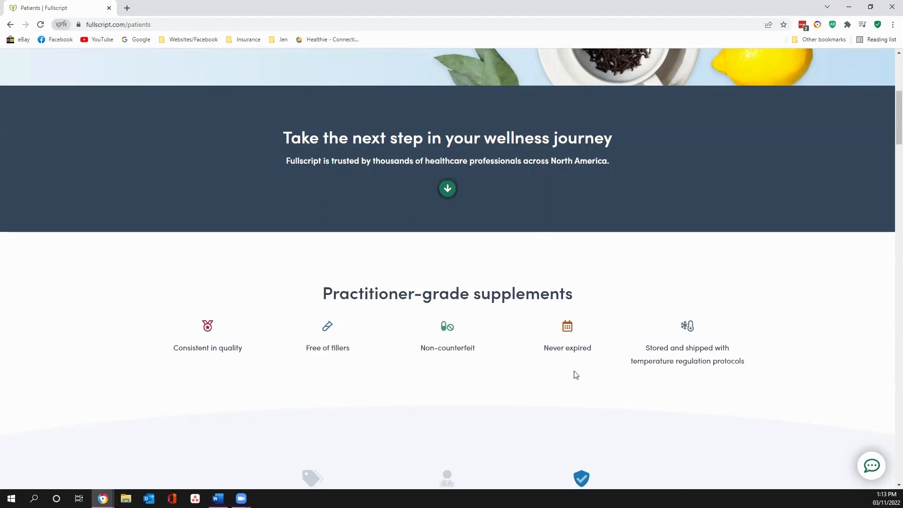
mouse_move(696, 315)
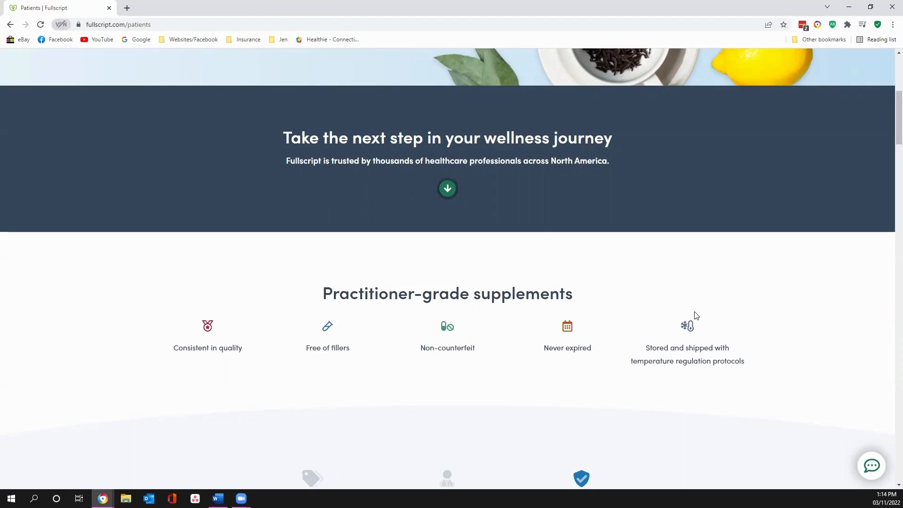
mouse_move(707, 370)
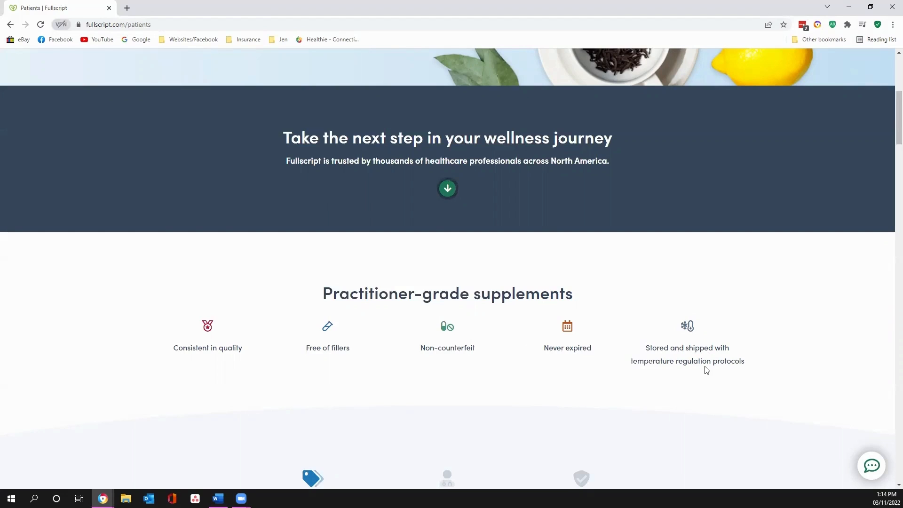
mouse_move(682, 393)
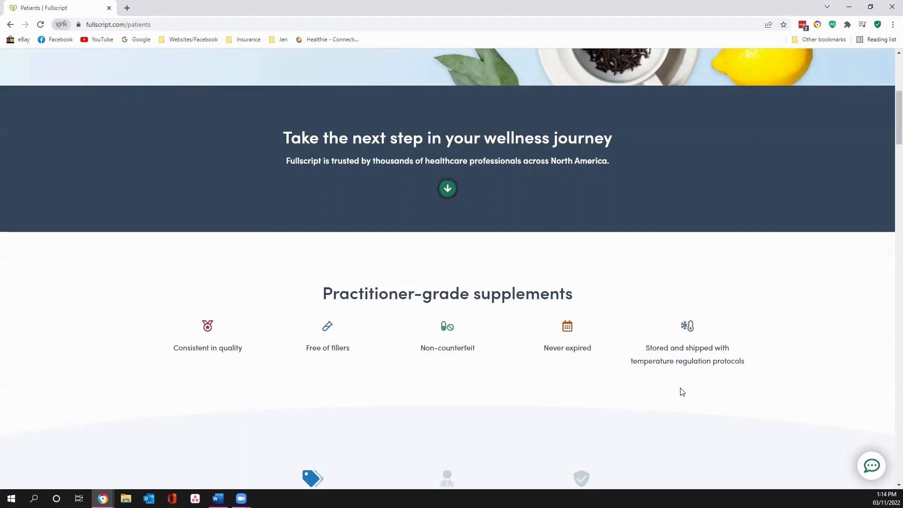
scroll(down, 3)
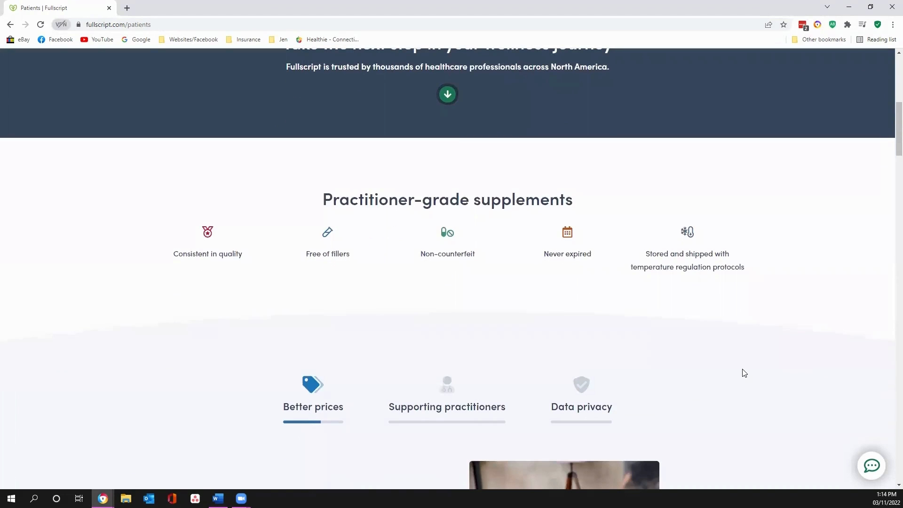
Step: Scroll past Better prices and Supporting practitioners to the Never miss a dose section
scroll(down, 3)
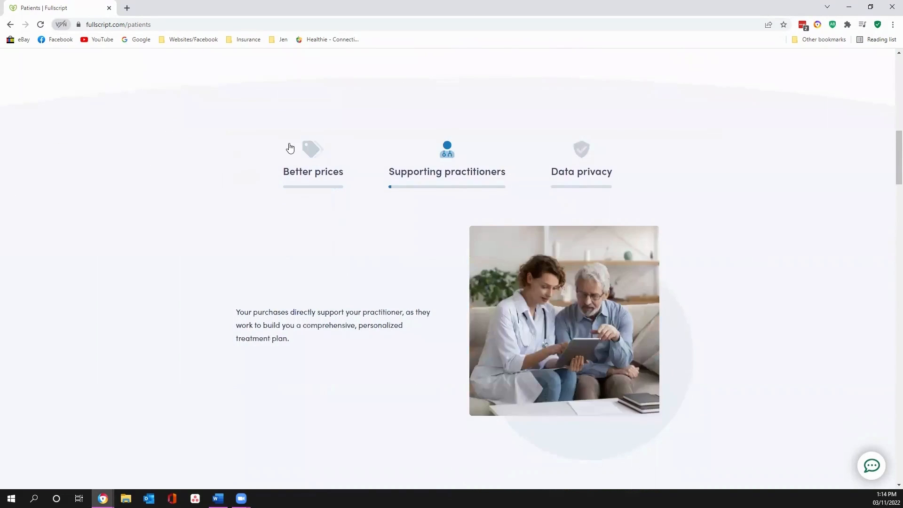
mouse_move(471, 228)
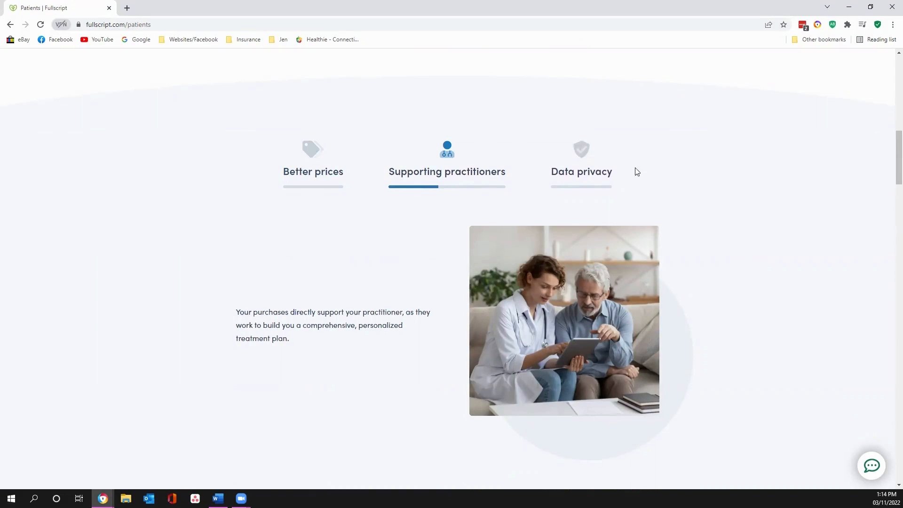
scroll(down, 3)
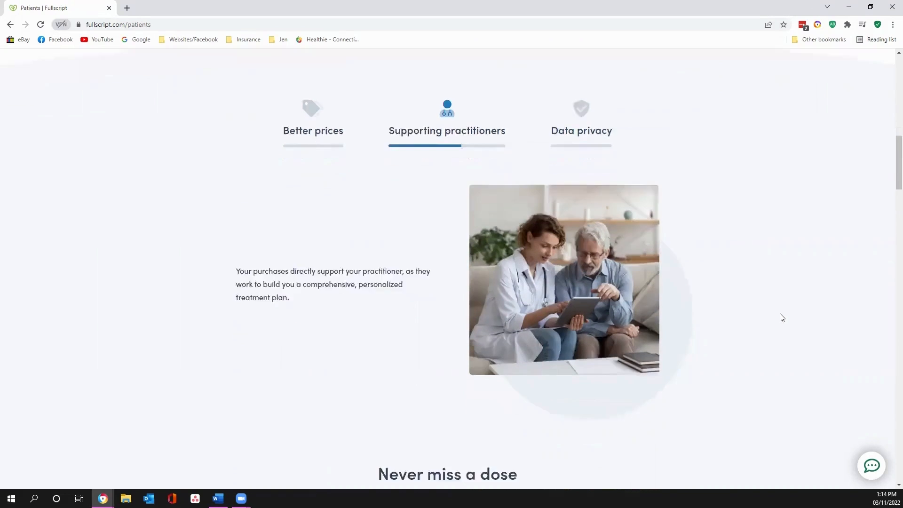
scroll(down, 3)
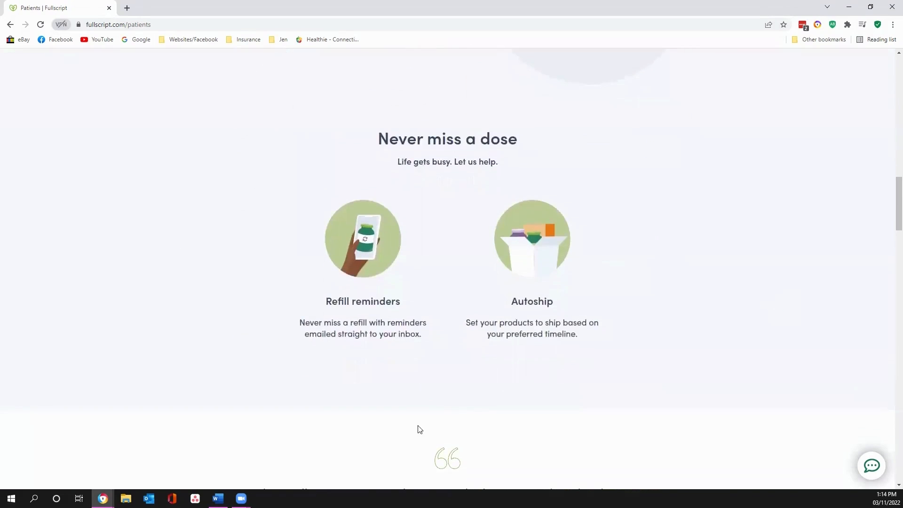
mouse_move(385, 334)
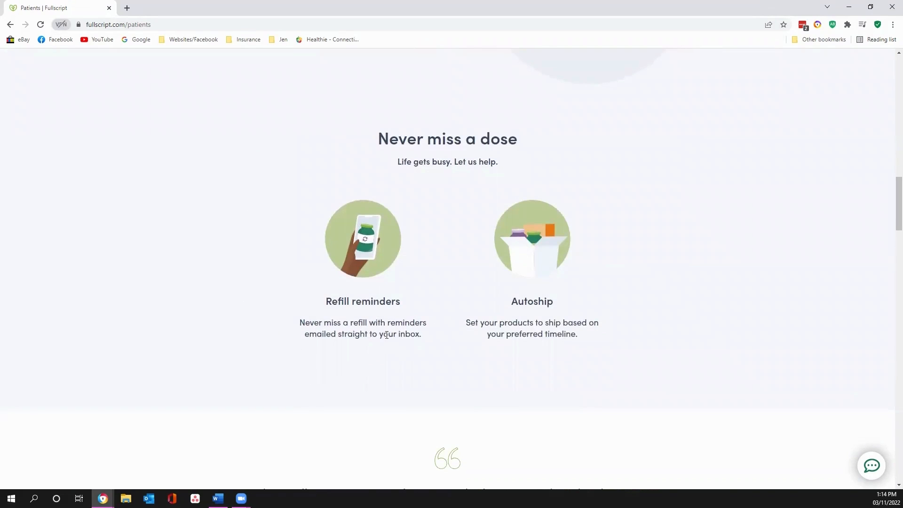
mouse_move(518, 304)
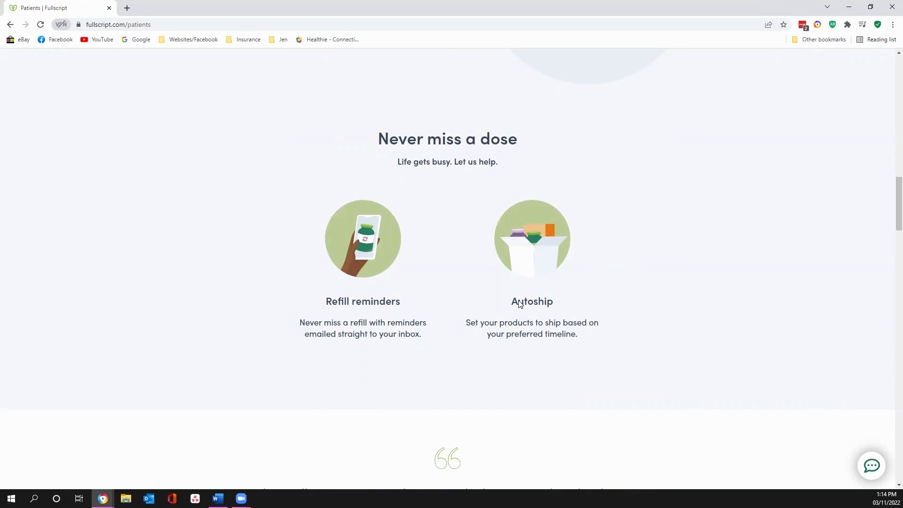
mouse_move(775, 280)
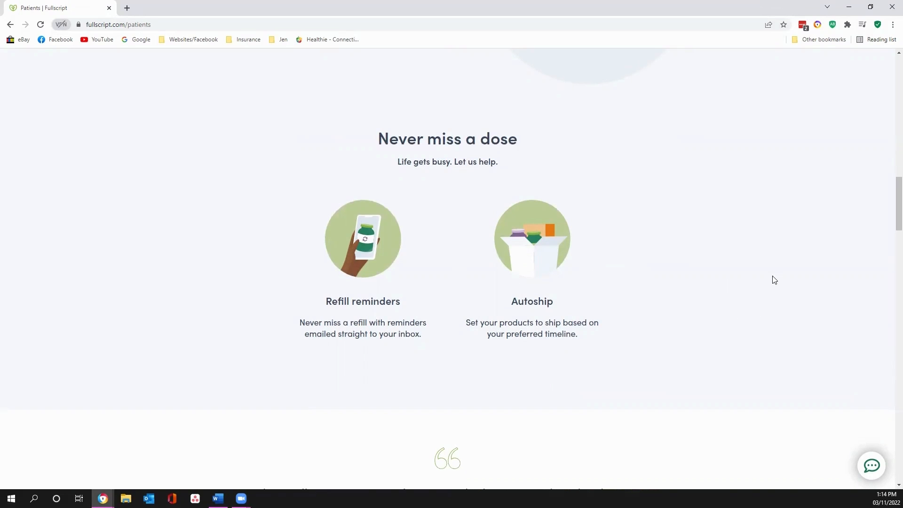
scroll(down, 3)
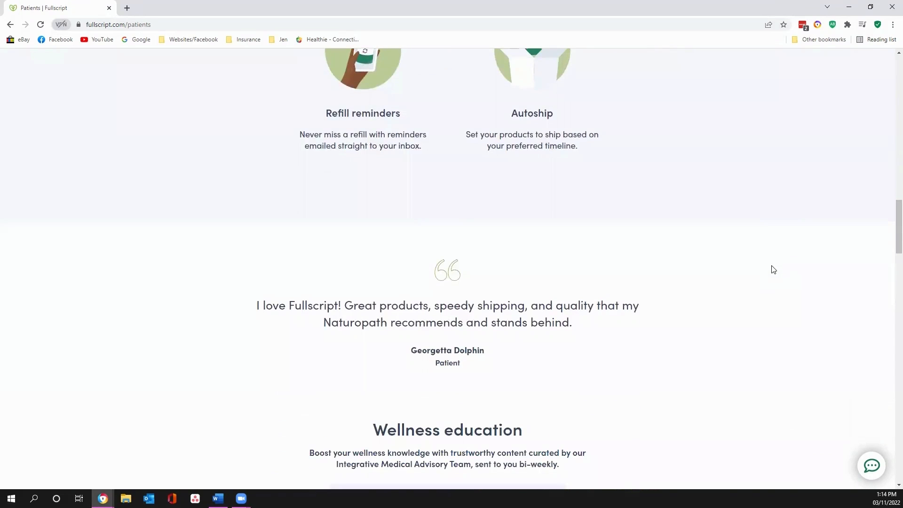
Step: Scroll through How it works and the closing patient-login section of the Patients page
scroll(down, 3)
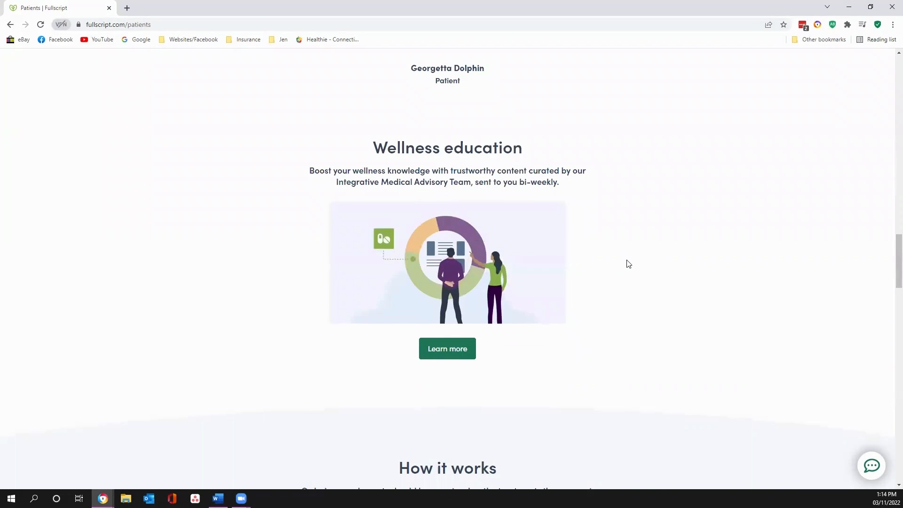
scroll(down, 3)
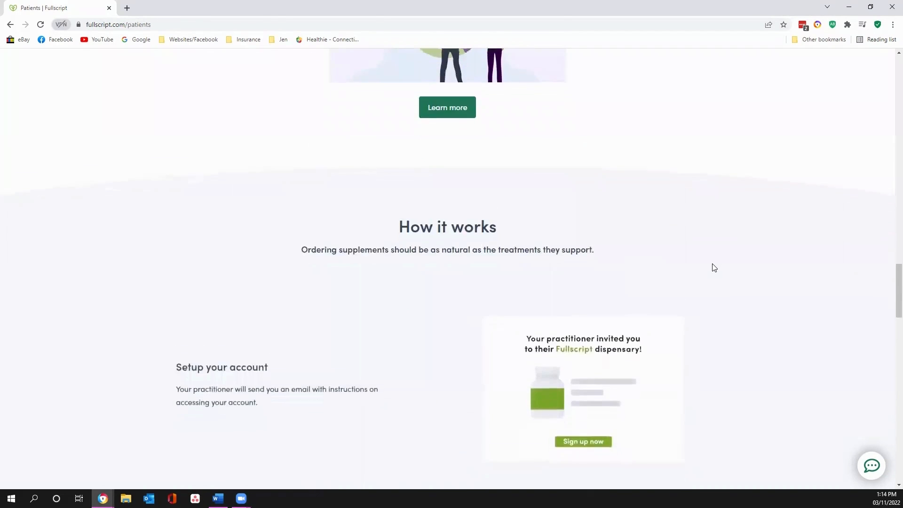
scroll(down, 3)
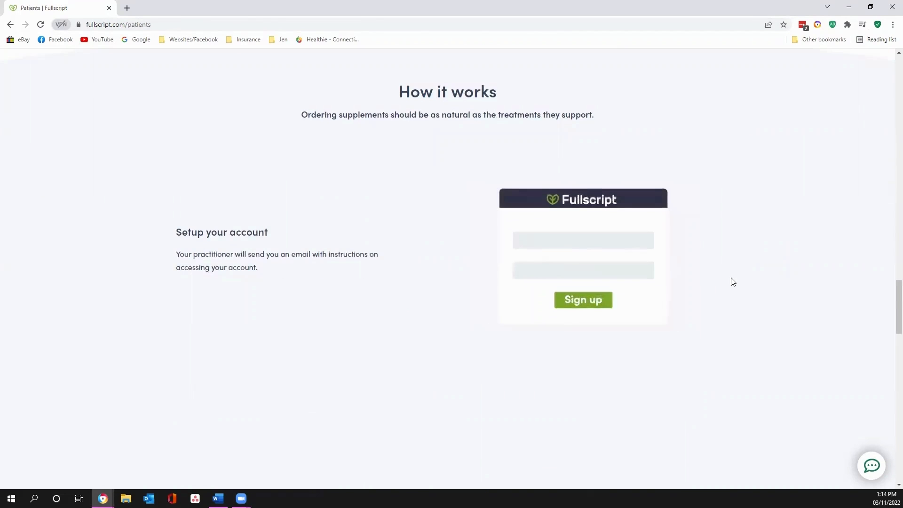
scroll(down, 3)
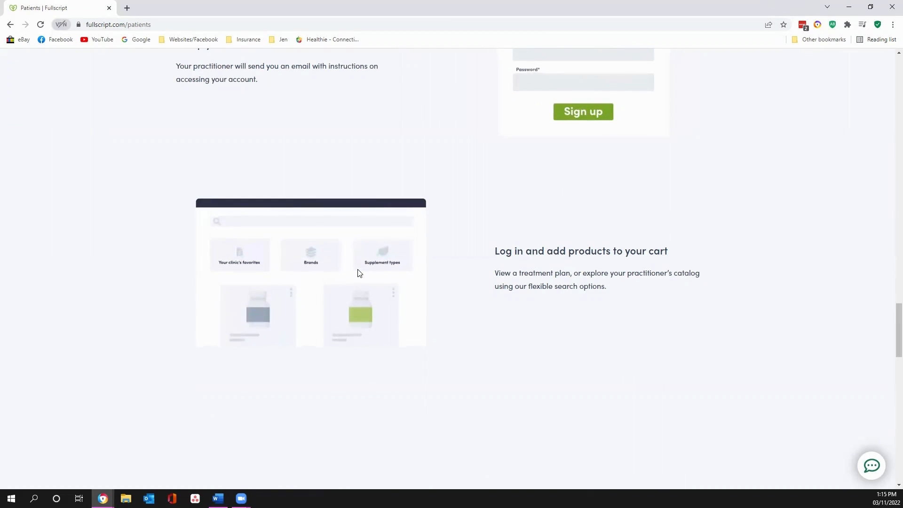
scroll(down, 3)
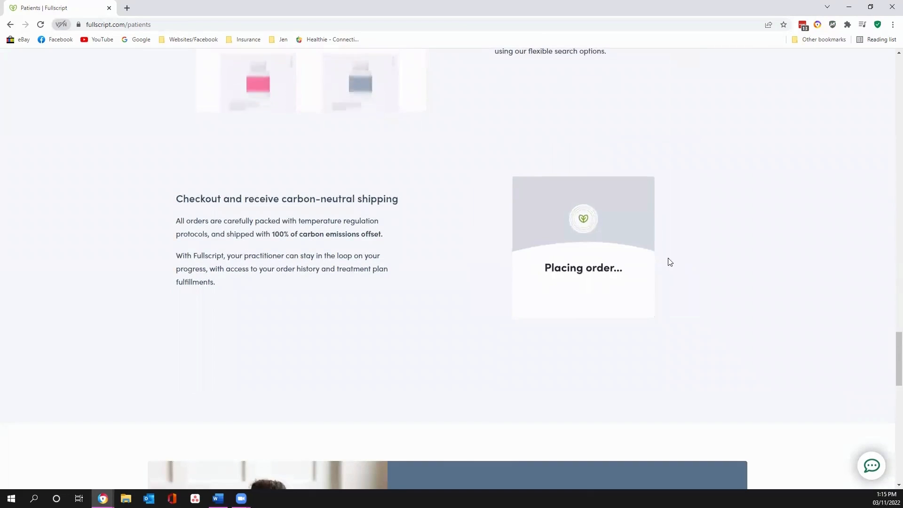
scroll(down, 3)
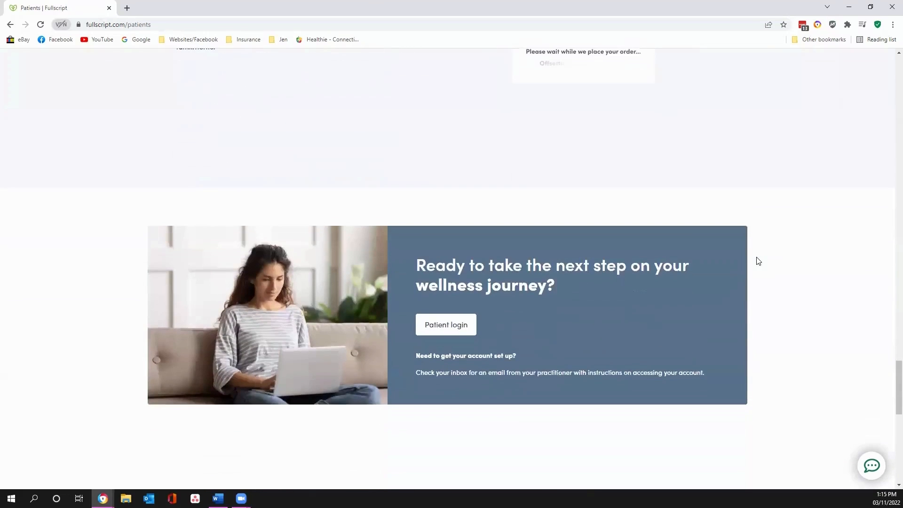
Step: Scroll back up toward the top of the Patients page
scroll(up, 3)
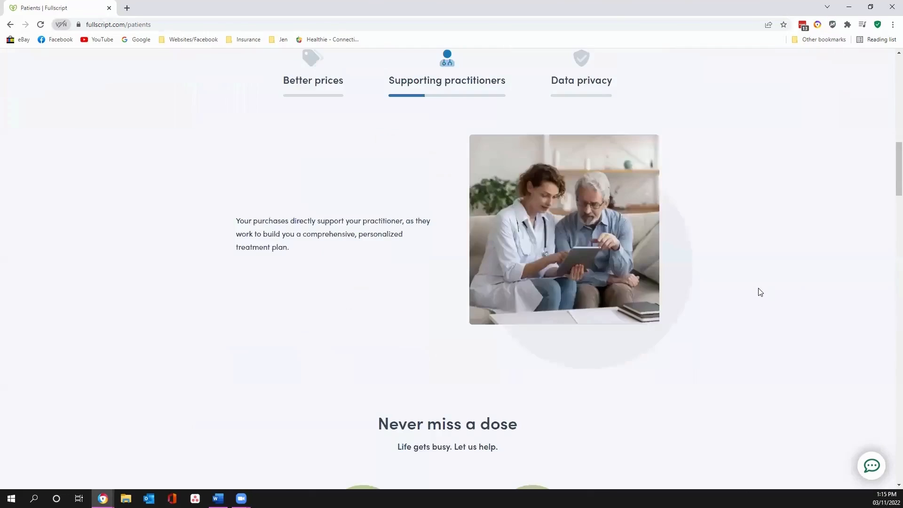
scroll(up, 3)
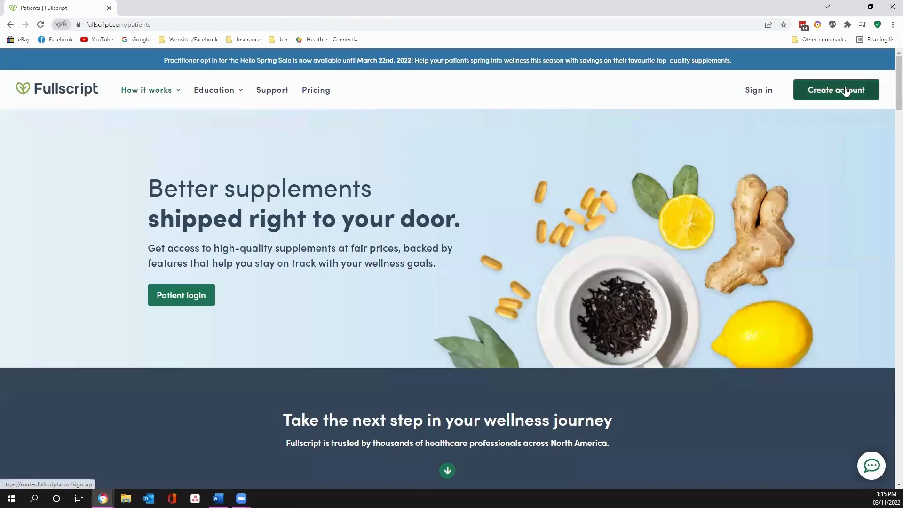
Step: Begin account creation and choose the 'I'm a patient – Help me get started' sign-up form
click(835, 90)
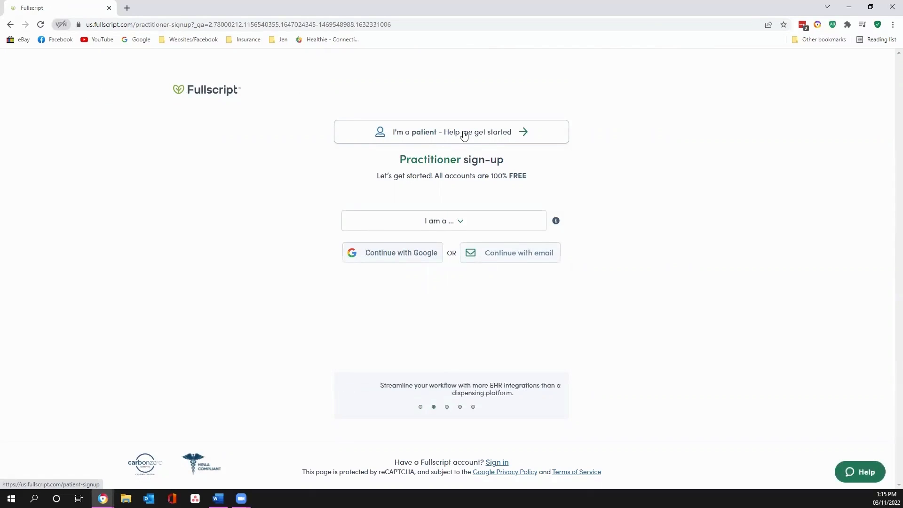
click(451, 132)
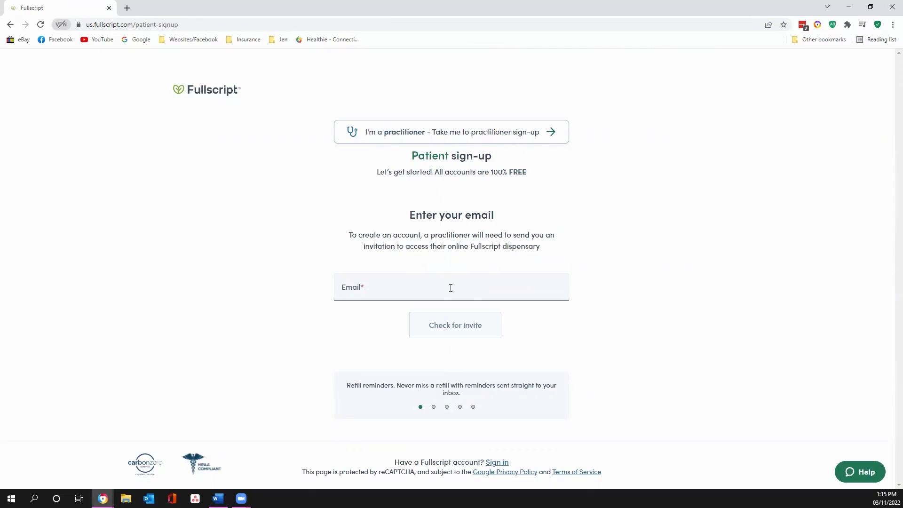
click(454, 325)
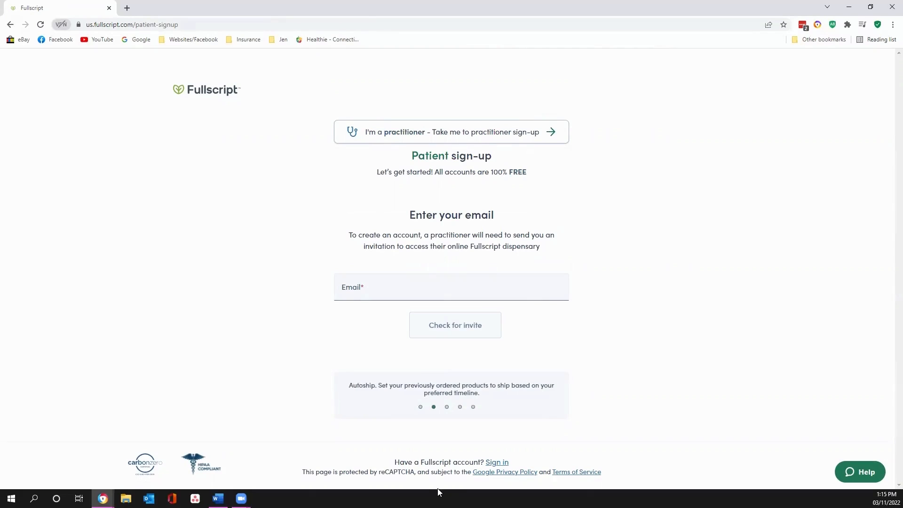
click(455, 325)
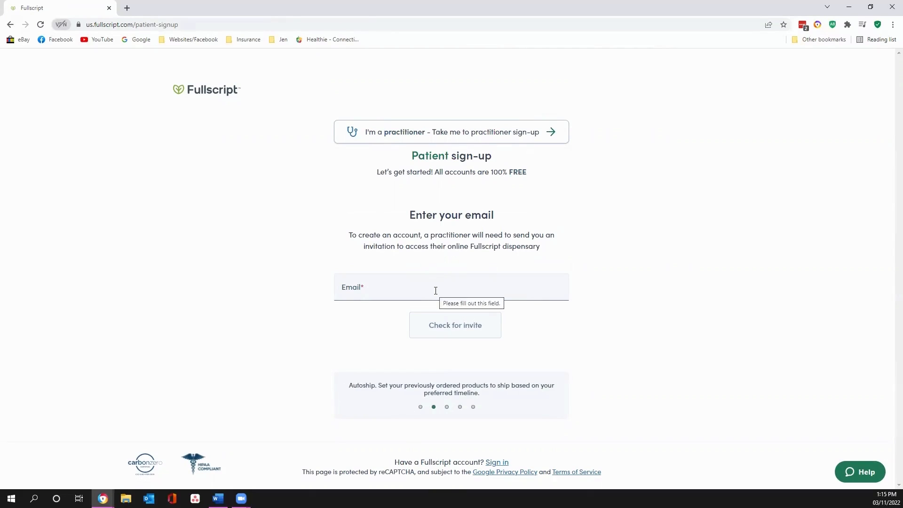
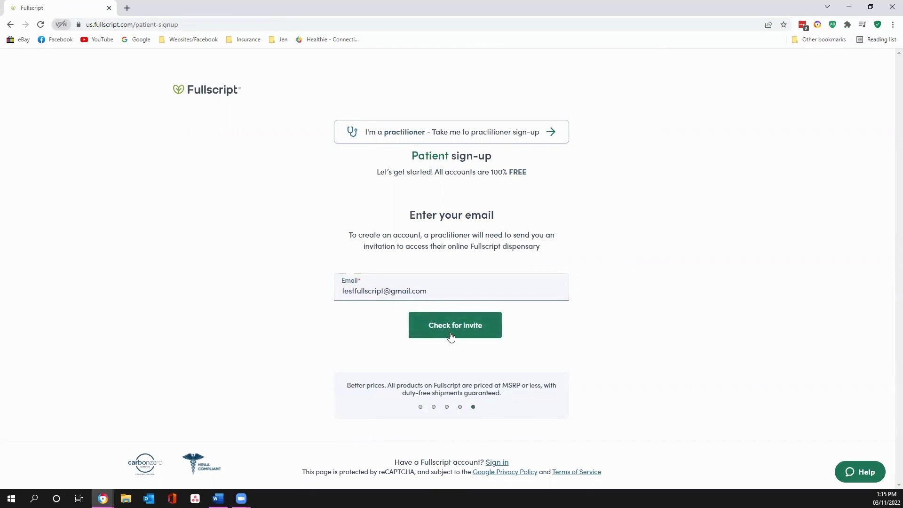
mouse_move(454, 331)
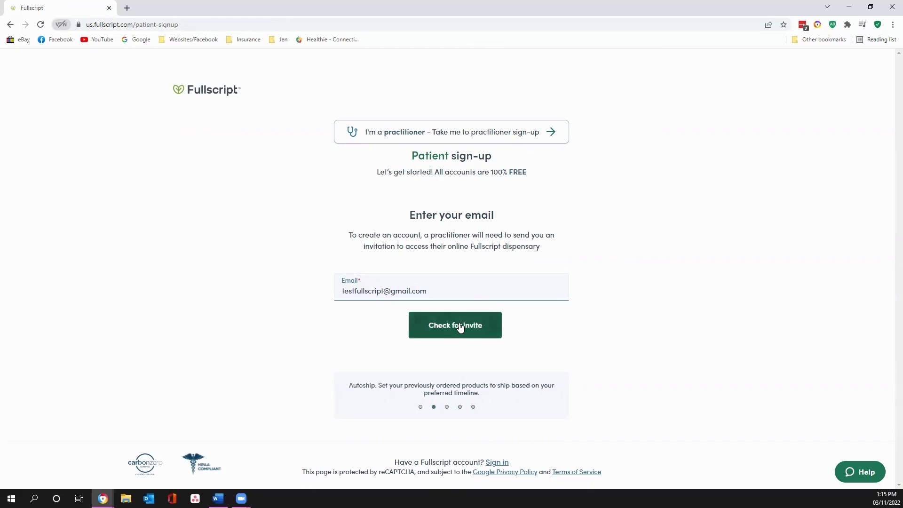
Step: Check for an invite, continue to sign-in, and fill the saved Fullscript login from LastPass
click(455, 324)
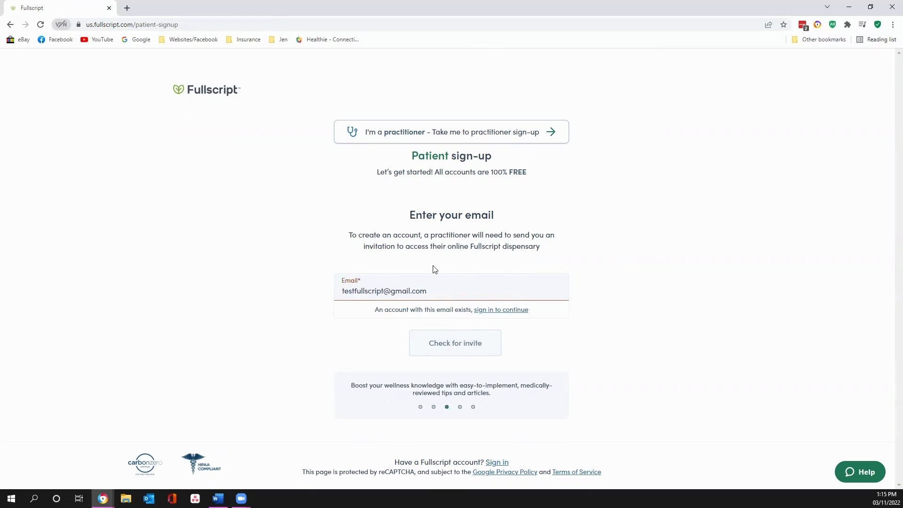
mouse_move(516, 313)
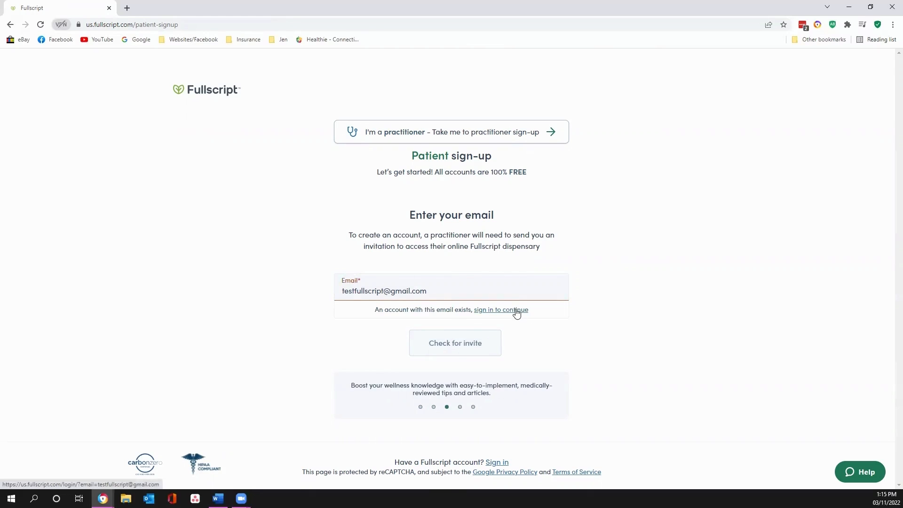
click(501, 309)
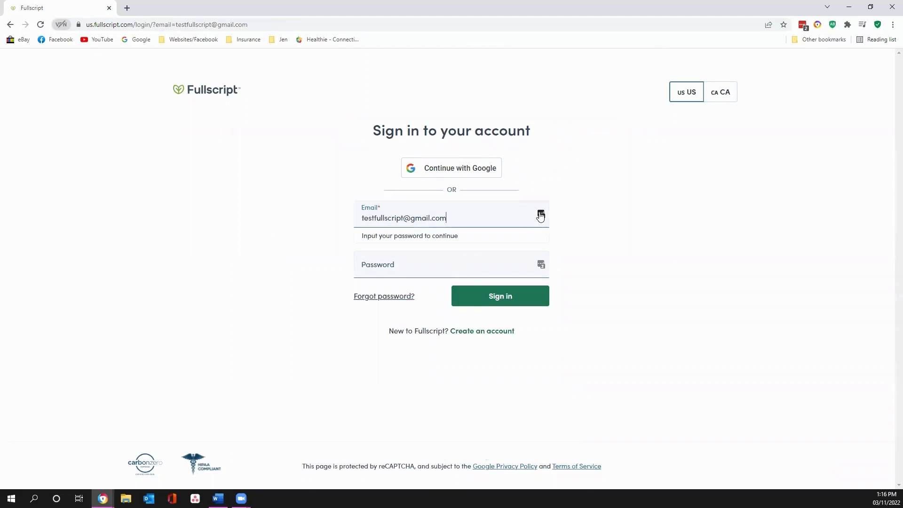
click(540, 215)
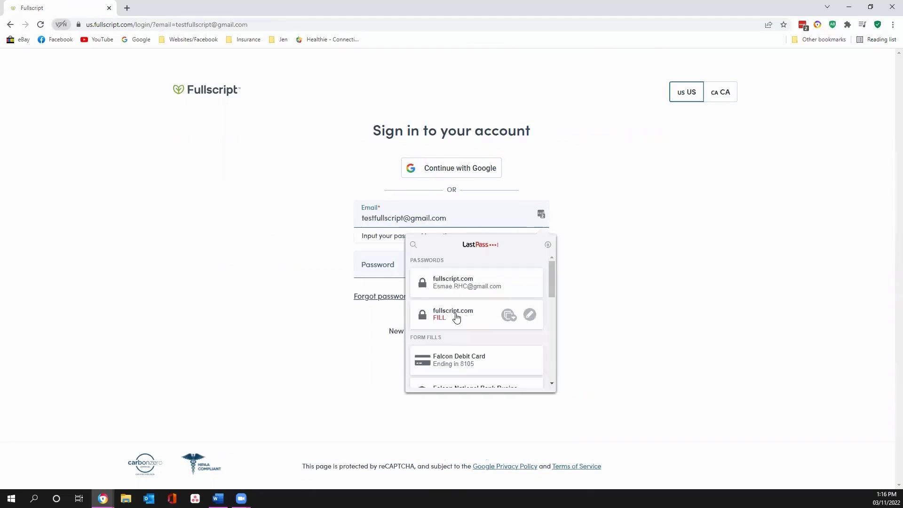
click(452, 314)
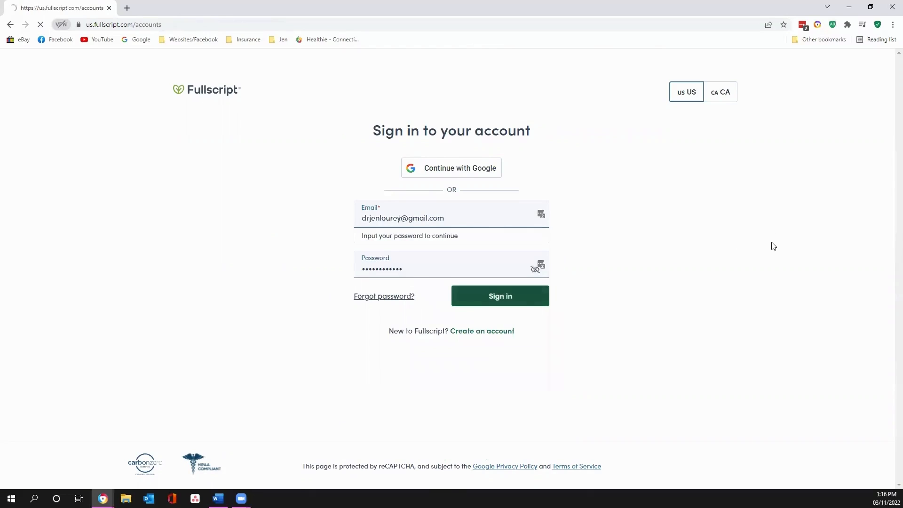
Step: Sign in and enter the RHC Online Dispensary as a patient to reach Recommendations
click(500, 295)
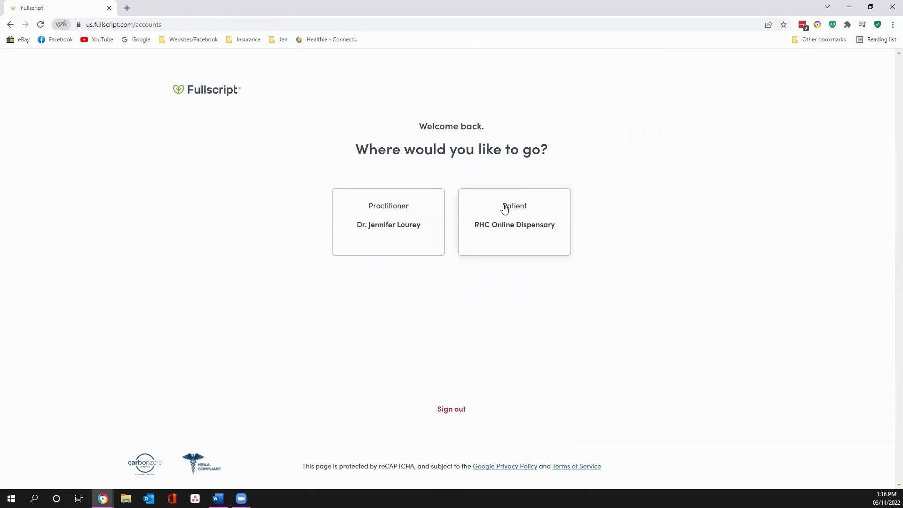
mouse_move(409, 259)
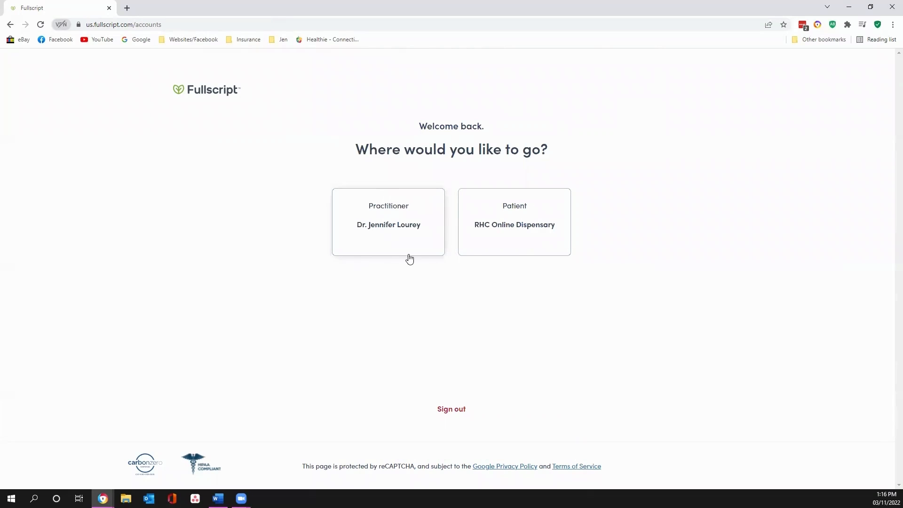
mouse_move(525, 226)
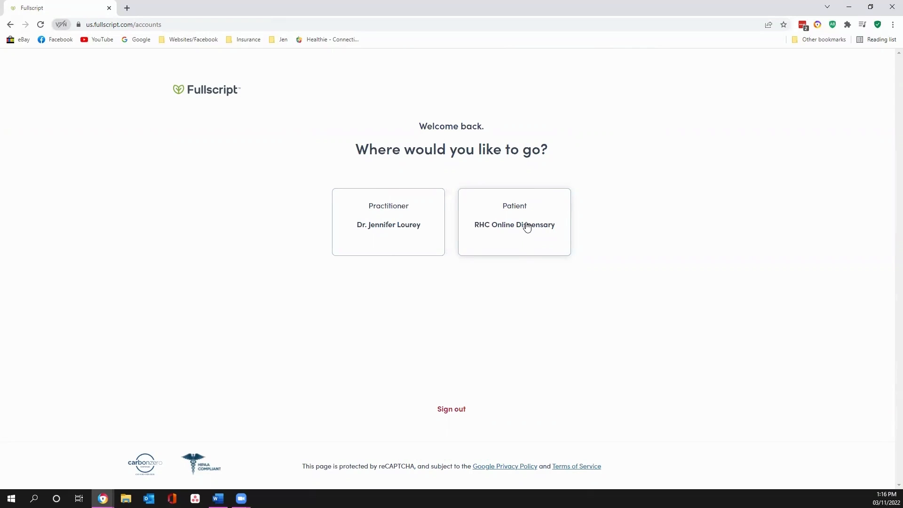
click(514, 222)
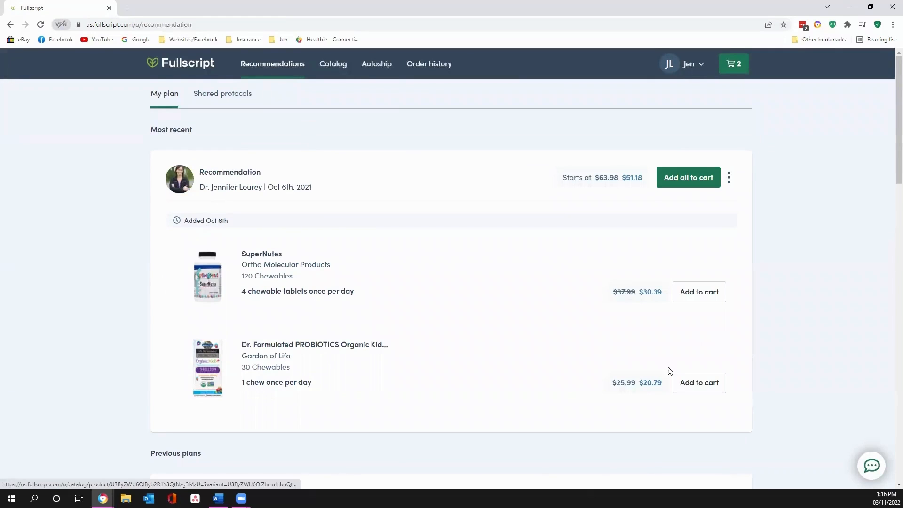
Step: Visit the Catalog, Autoship and Order history pages from the top navigation
click(332, 64)
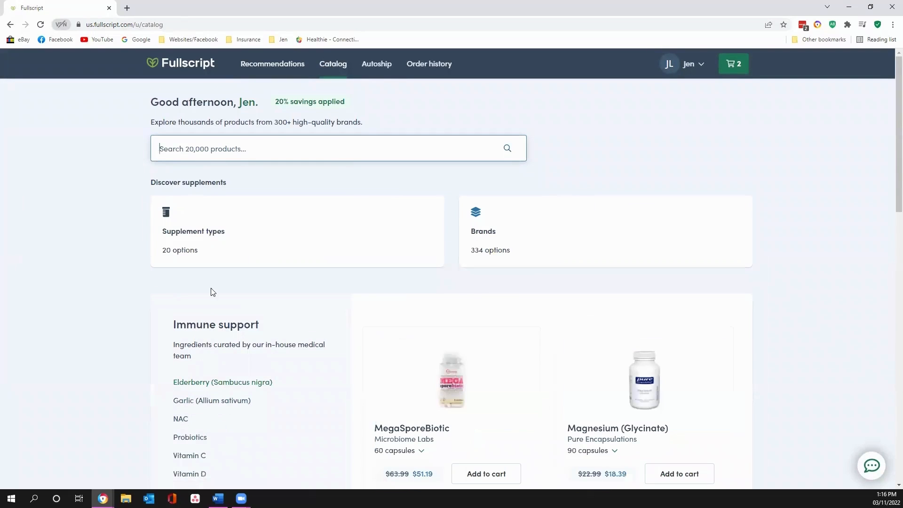
mouse_move(377, 86)
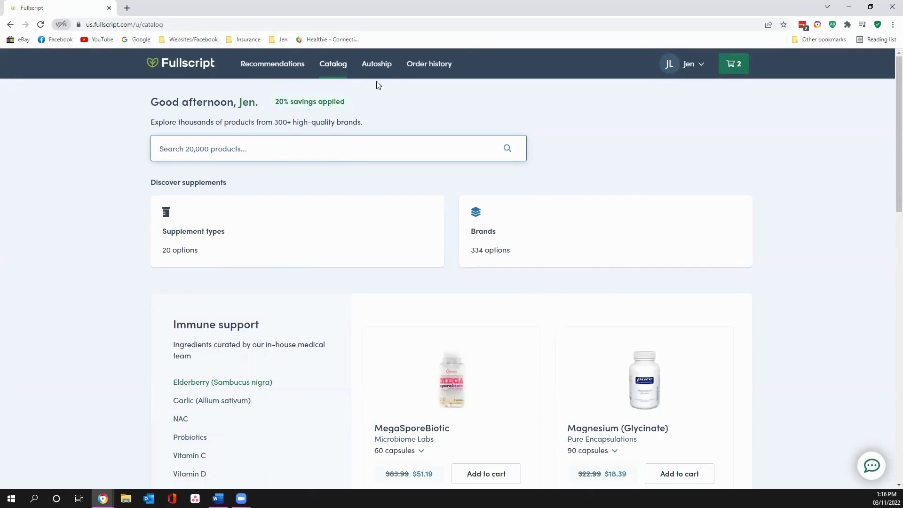
click(376, 63)
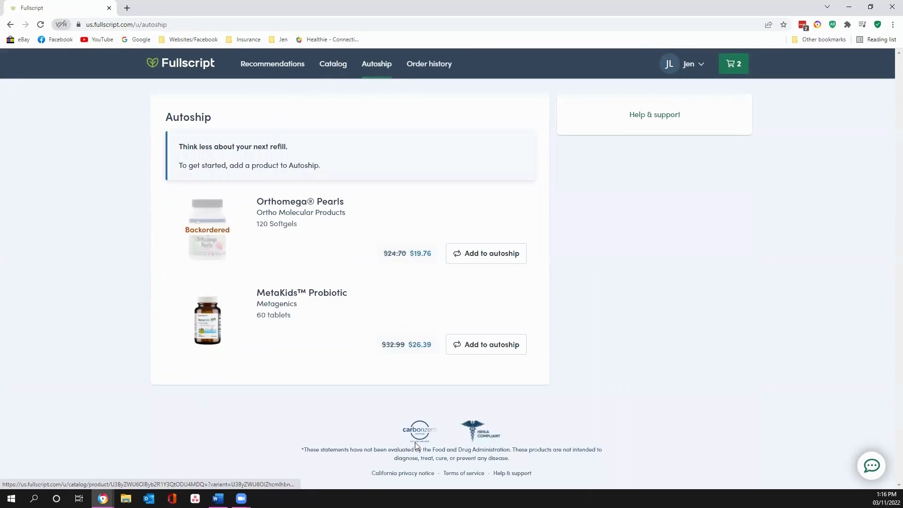
click(429, 63)
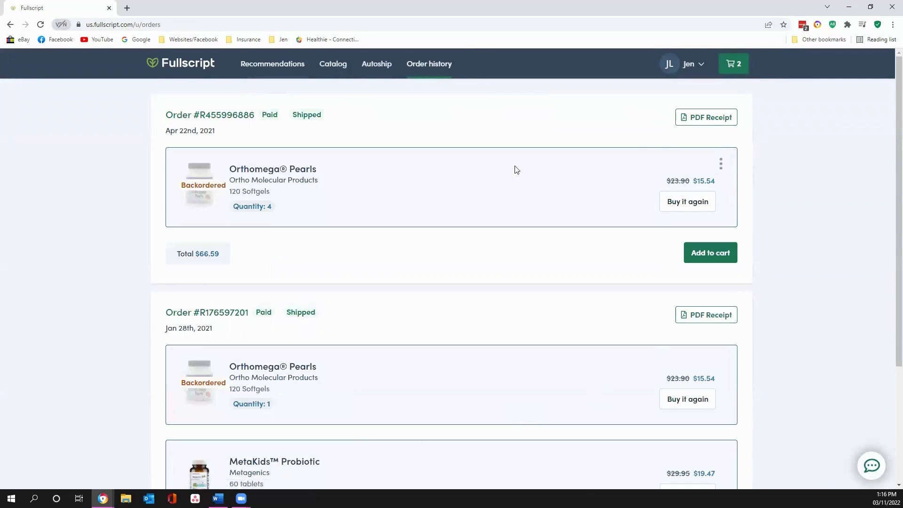
mouse_move(734, 63)
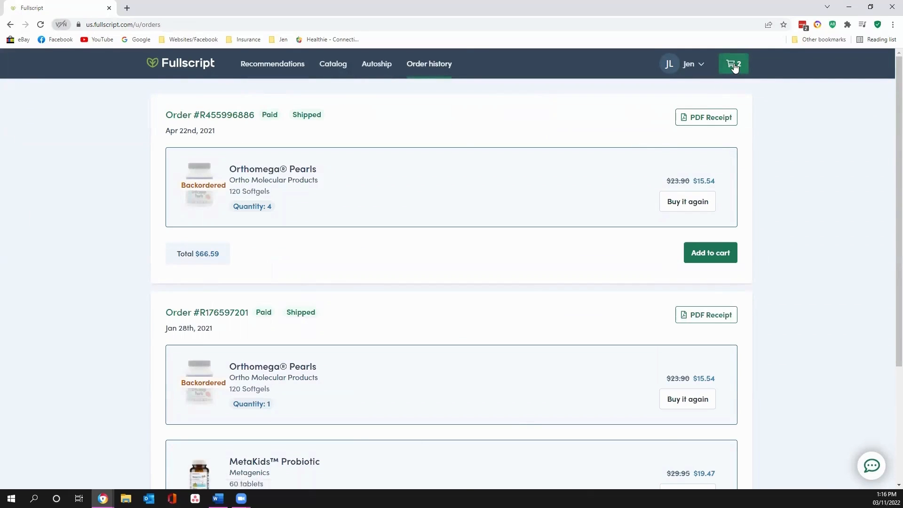
Step: Open the cart with two collagen products and continue to checkout's shipping address step
click(733, 63)
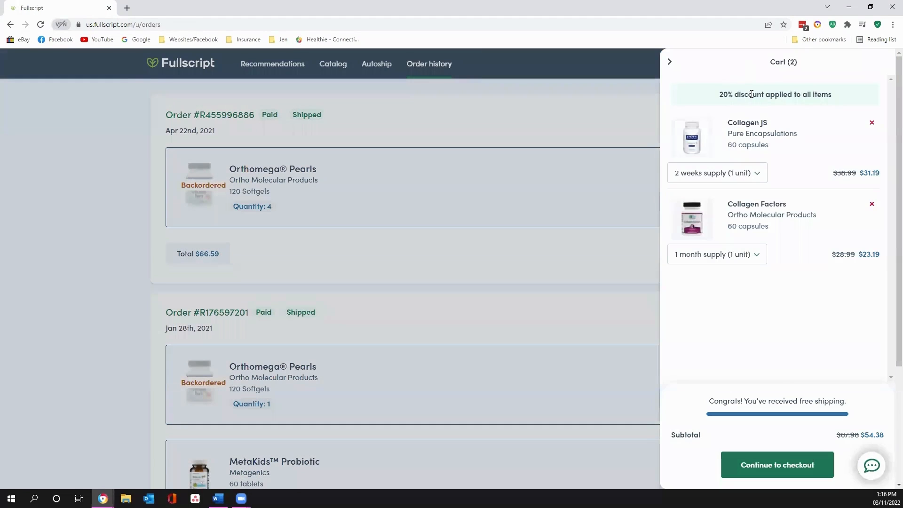
click(777, 465)
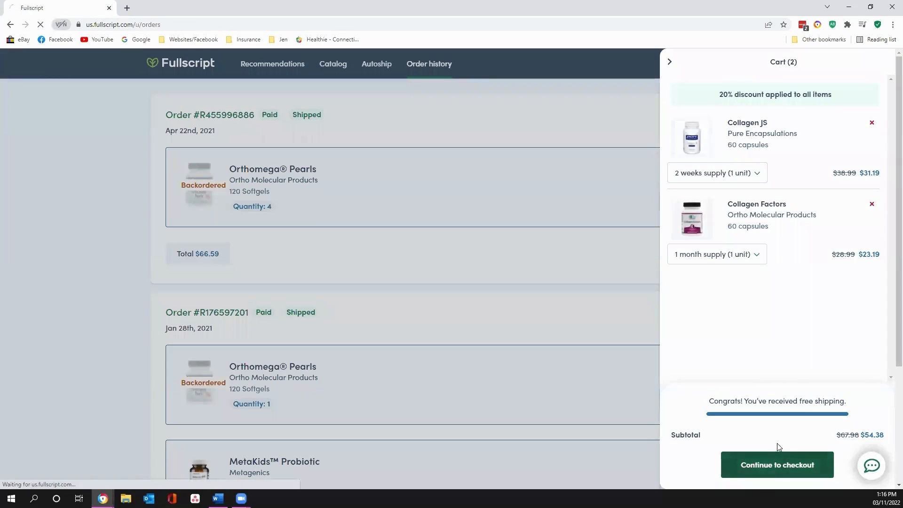
click(776, 465)
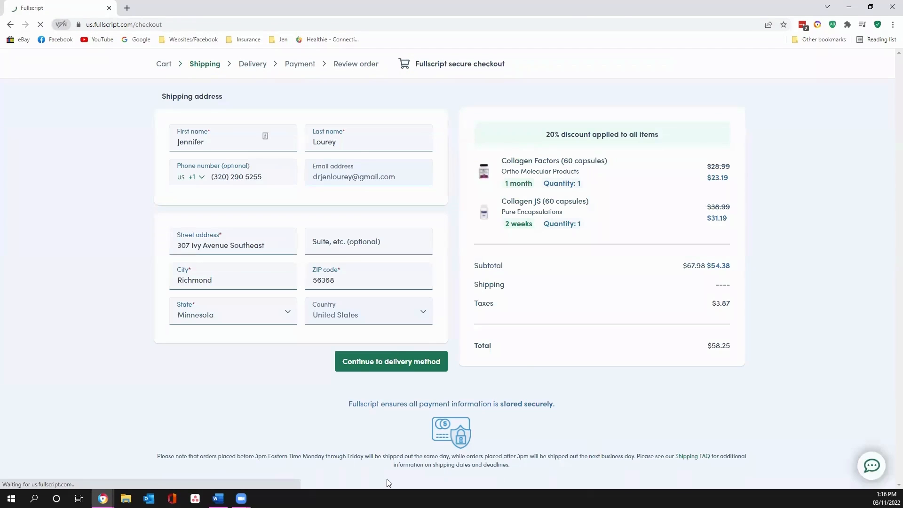